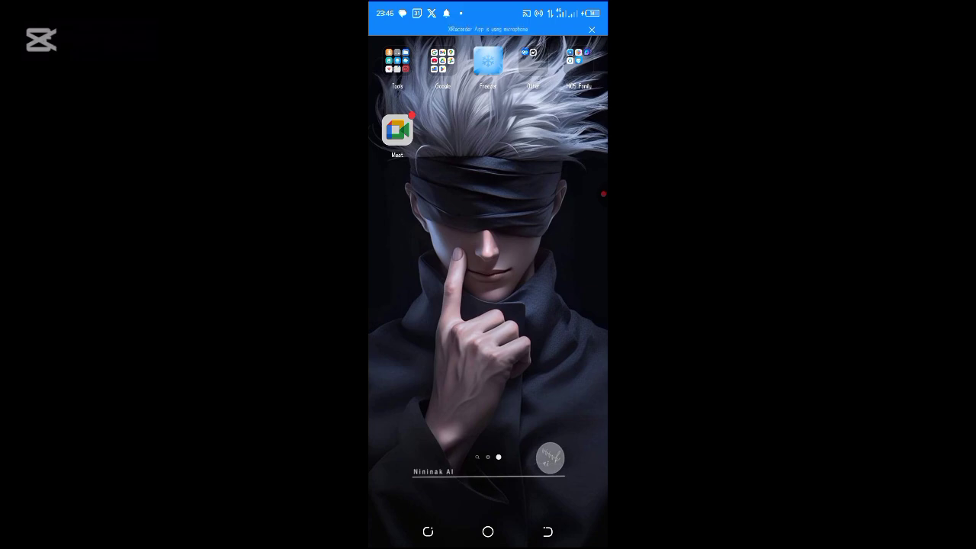
Launch Google Meet from the home screen to reach the xfz-hgsf-yrp pre-join screen
left_click(397, 127)
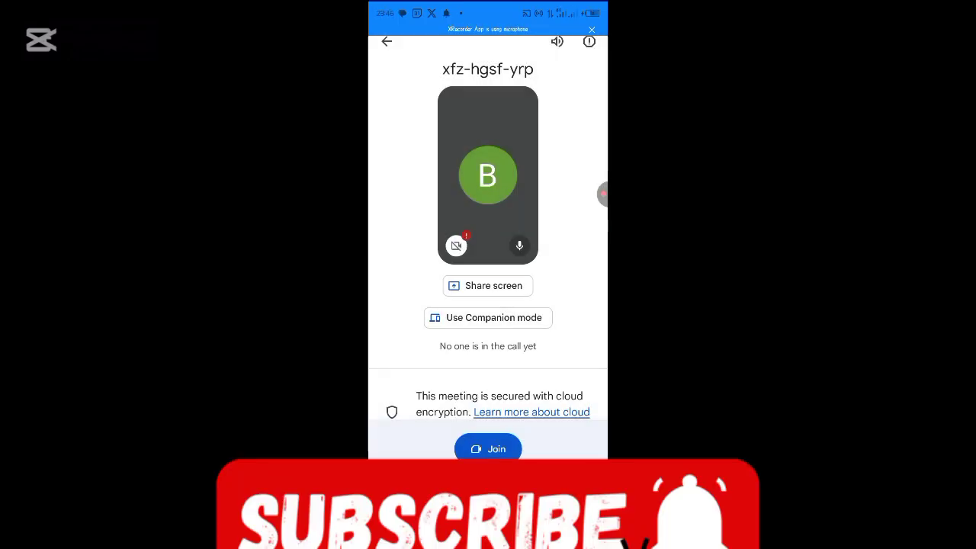
left_click(487, 449)
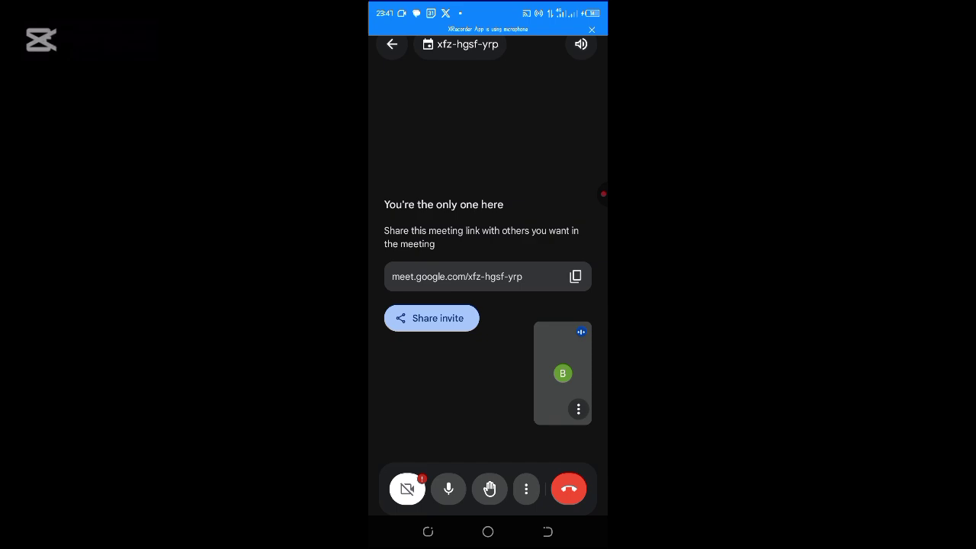
left_click(527, 489)
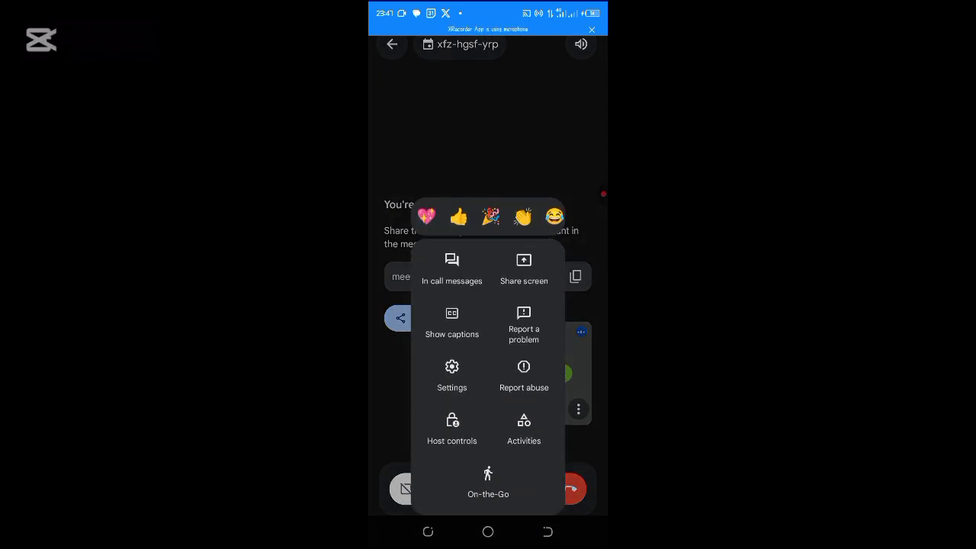
left_click(452, 427)
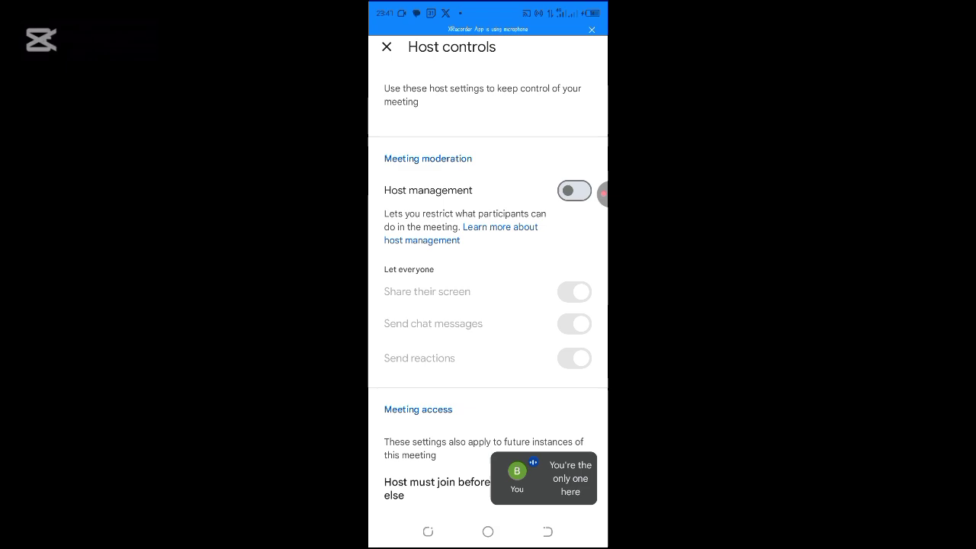
Switch Host management on in the Host controls page
scroll("down", 3)
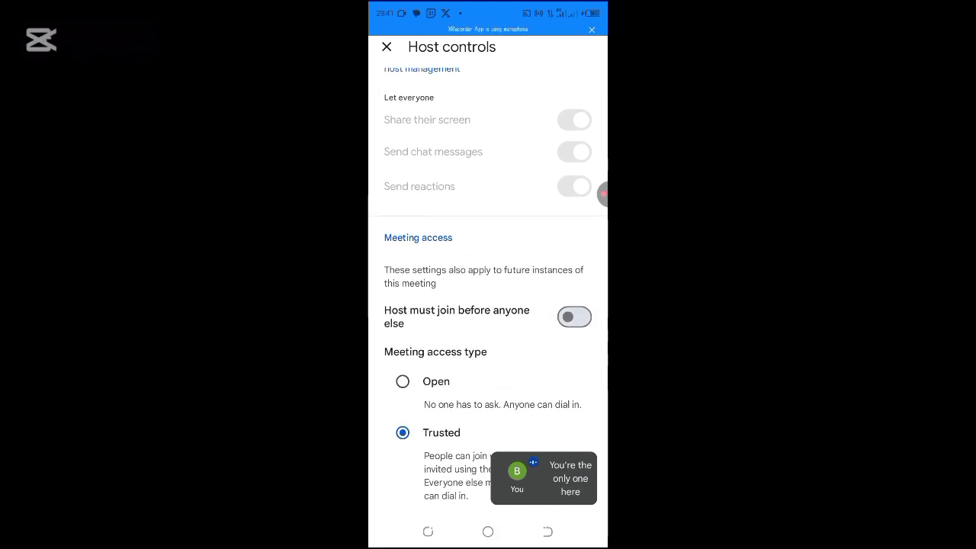
scroll("down", 3)
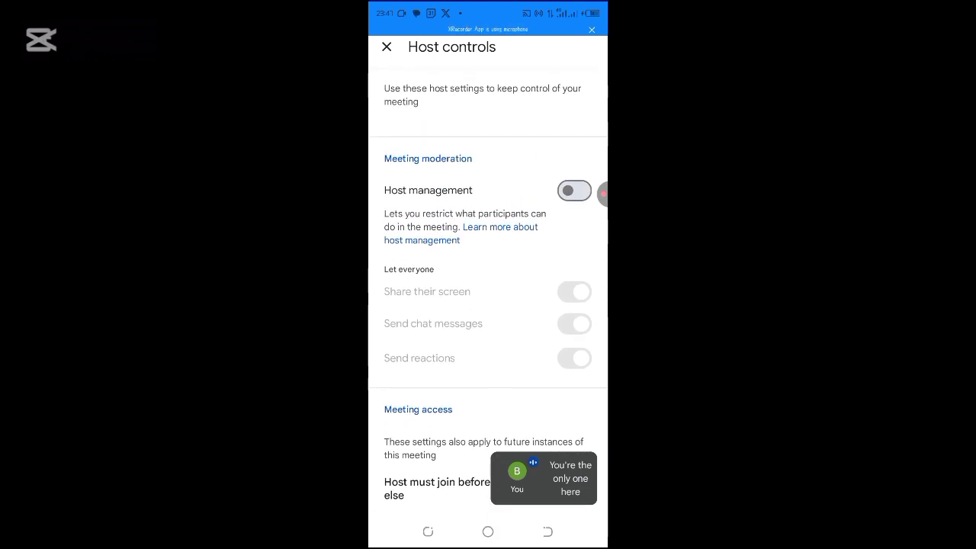
left_click(574, 191)
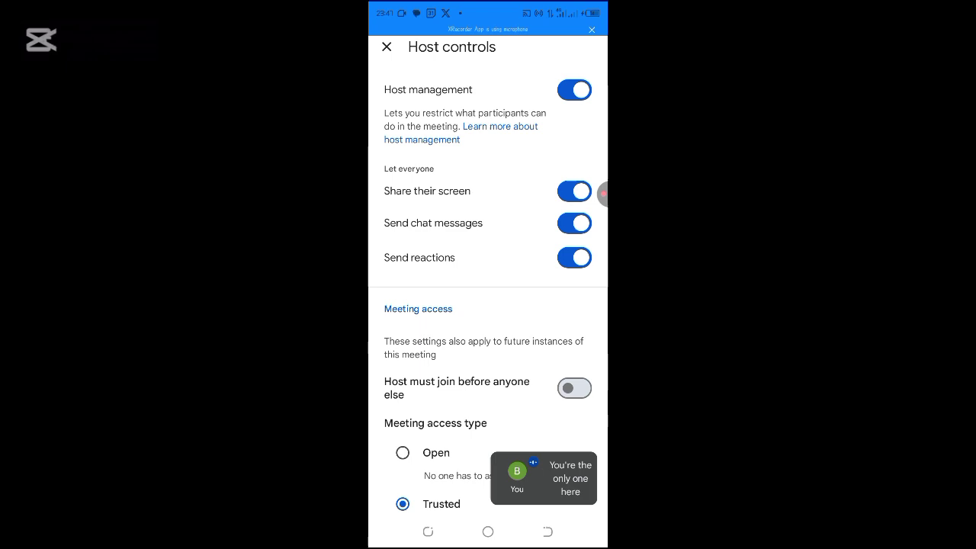
Turn Host management back off, confirm, and close Host controls
scroll("down", 3)
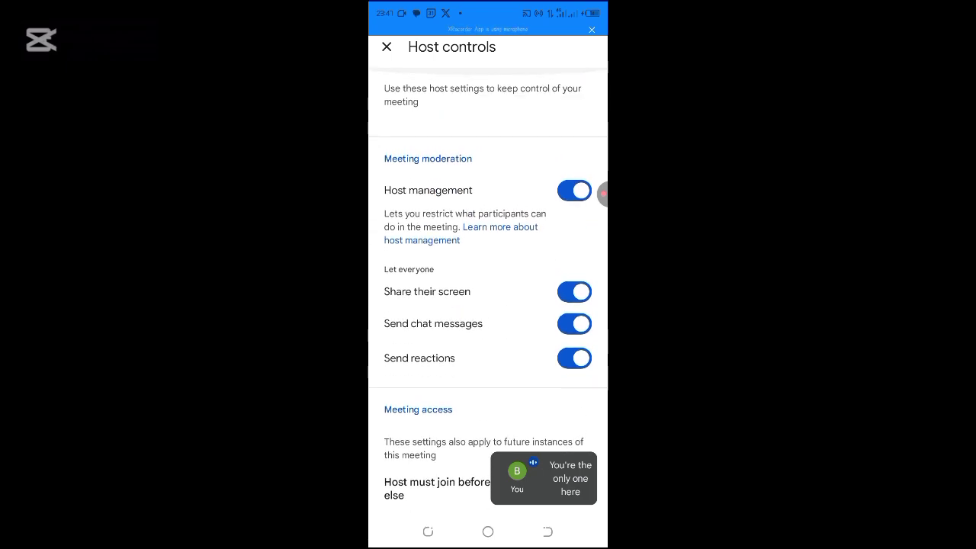
left_click(574, 190)
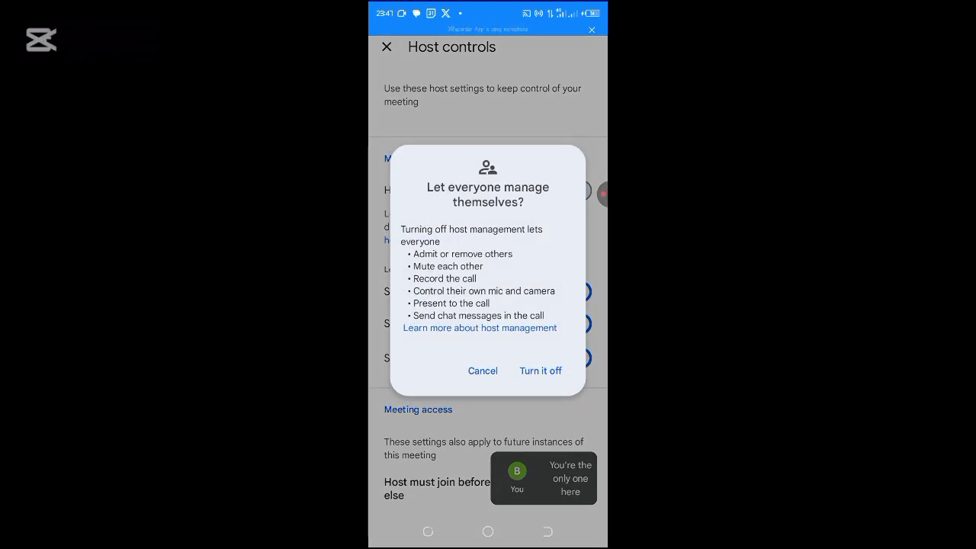
left_click(541, 370)
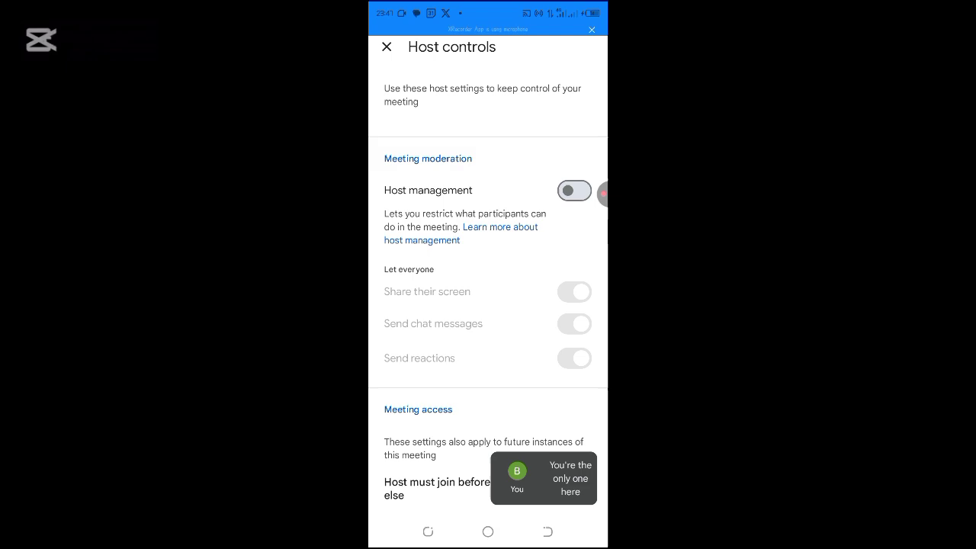
left_click(387, 46)
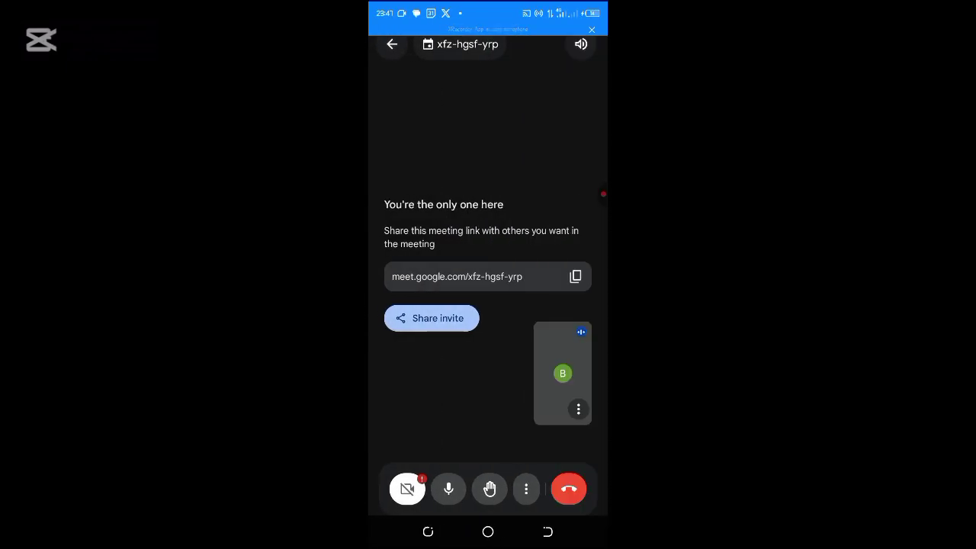